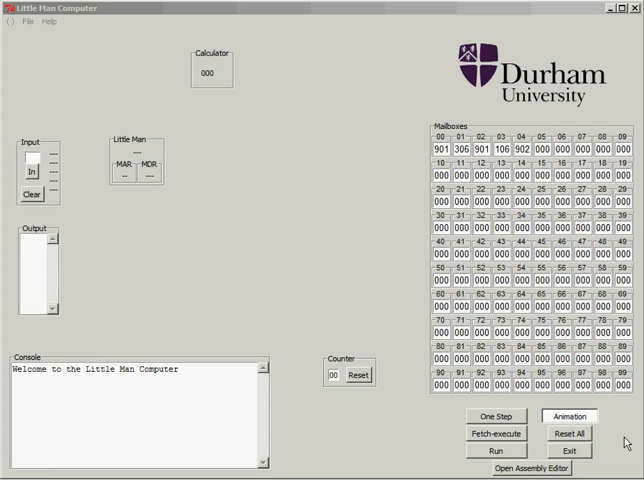
{"action": "mouse_move", "coordinate": [472, 430]}
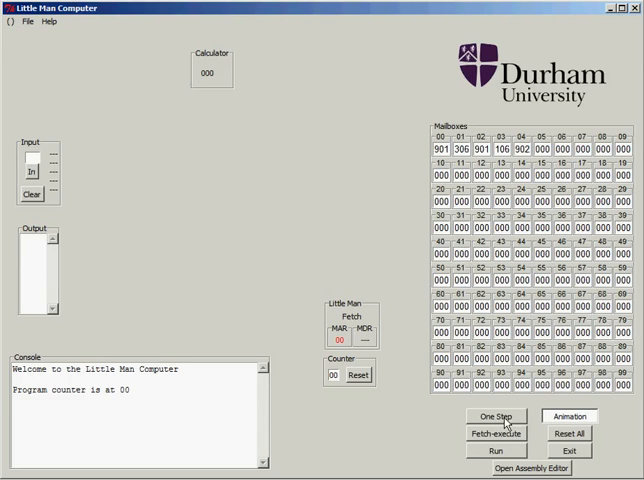
Execute the first input instruction, entering 23 so the calculator holds 023.
{"action": "left_click", "coordinate": [497, 416]}
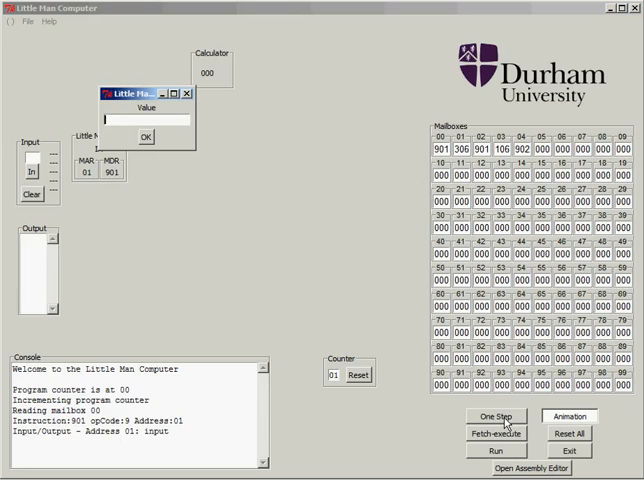
{"action": "type", "text": "23"}
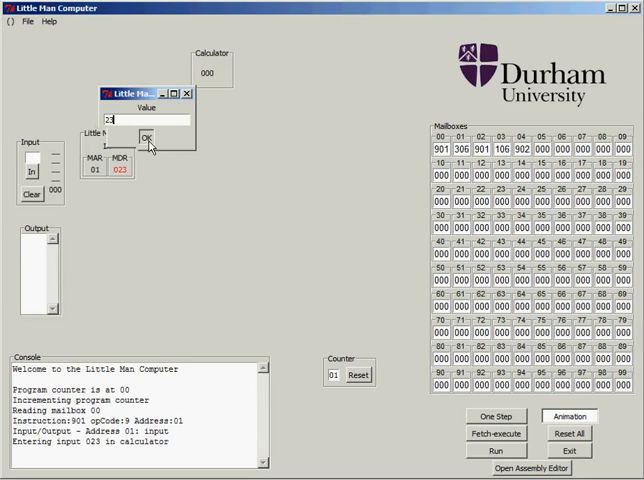
{"action": "left_click", "coordinate": [148, 135]}
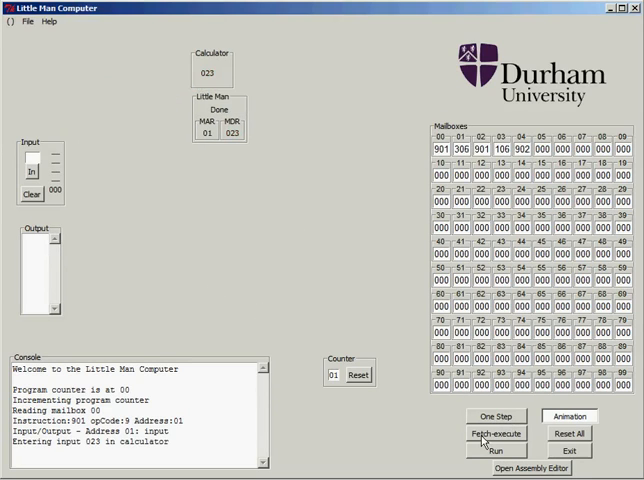
Run fetch-execute continuously, storing 023 in mailbox 06 and entering 24 as second input.
{"action": "left_click", "coordinate": [494, 433]}
{"action": "type", "text": "24"}
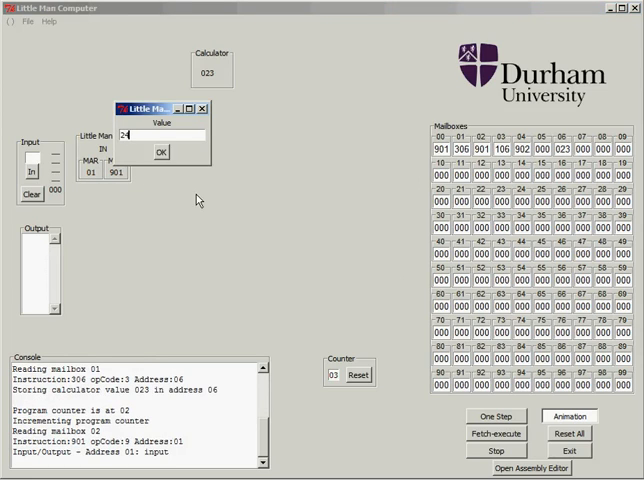
{"action": "left_click", "coordinate": [157, 152]}
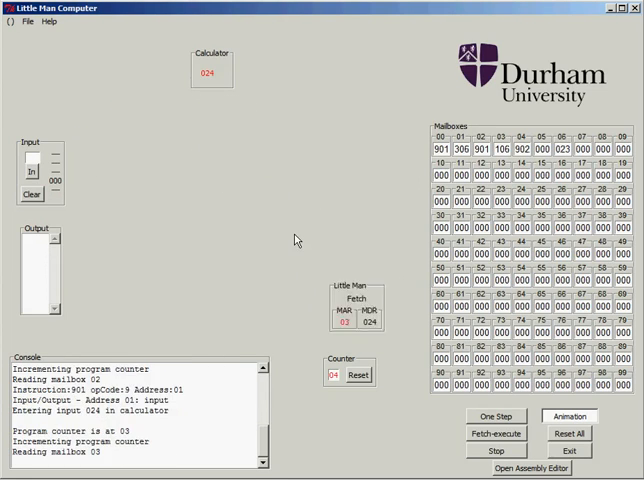